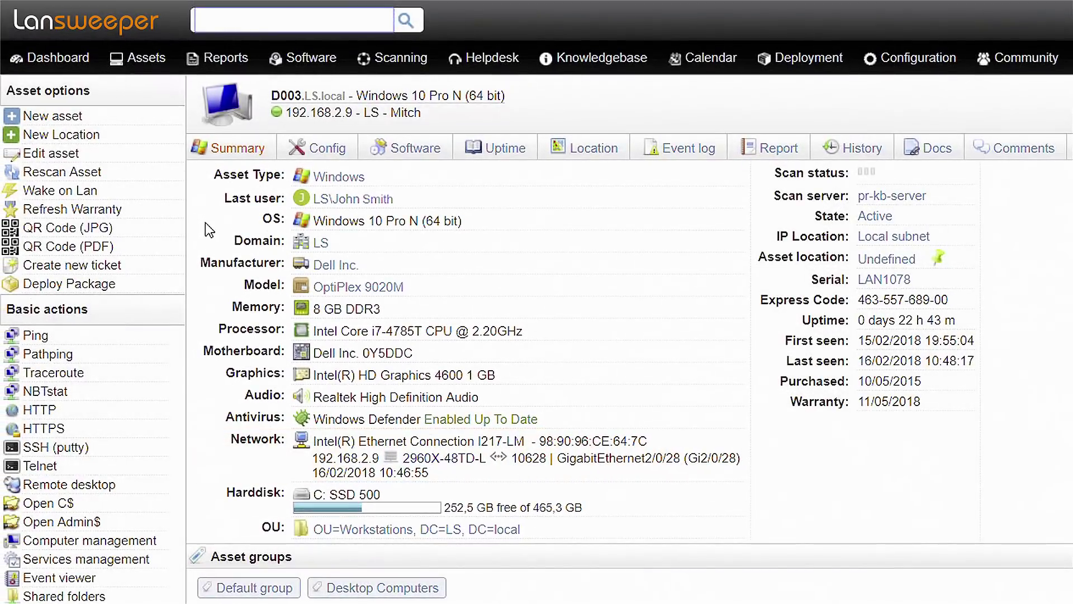
- View asset D003's installed software list, then go back to the main dashboard
left_click(412, 147)
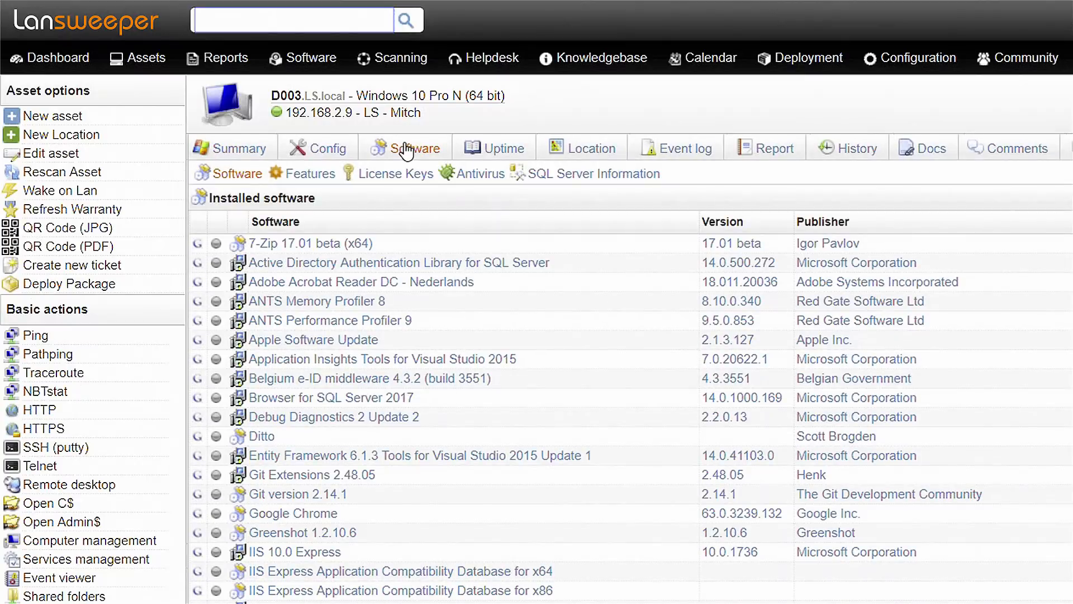
left_click(49, 58)
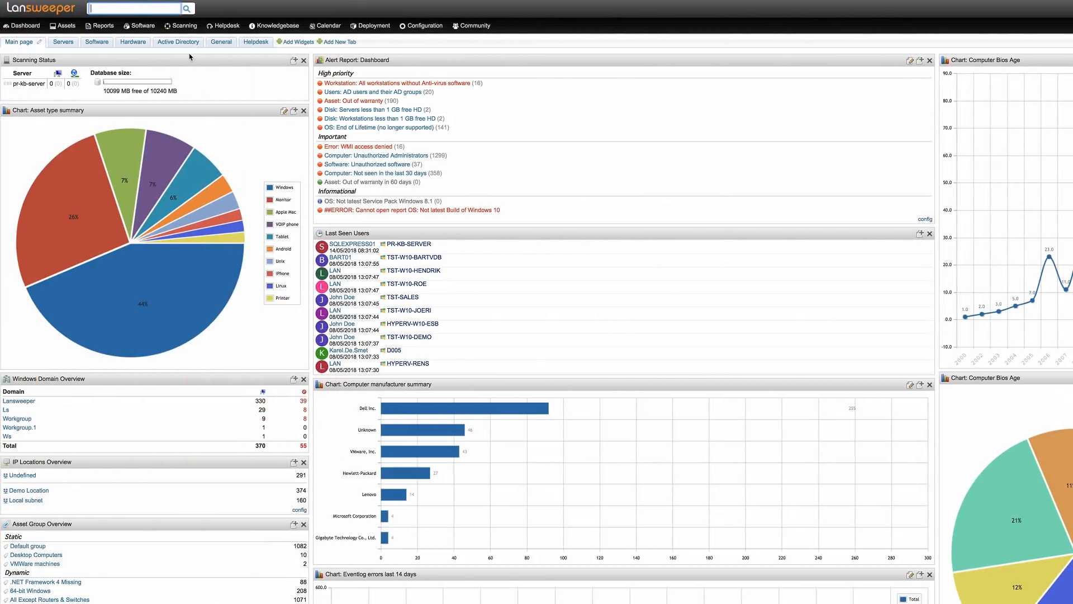
- Go to the Scanning Targets page from the Scanning menu
left_click(181, 25)
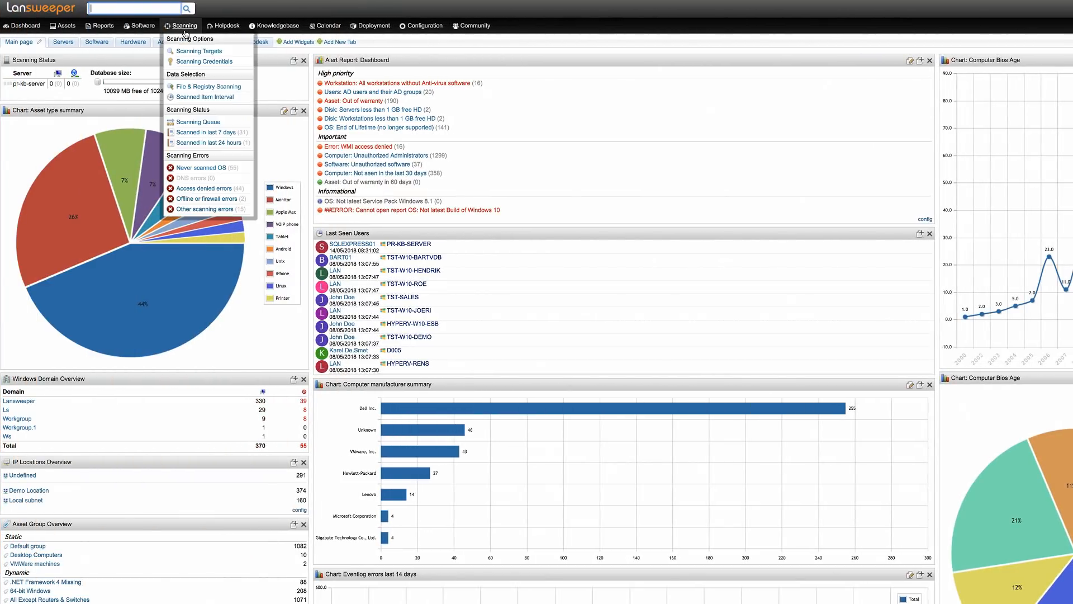
left_click(199, 51)
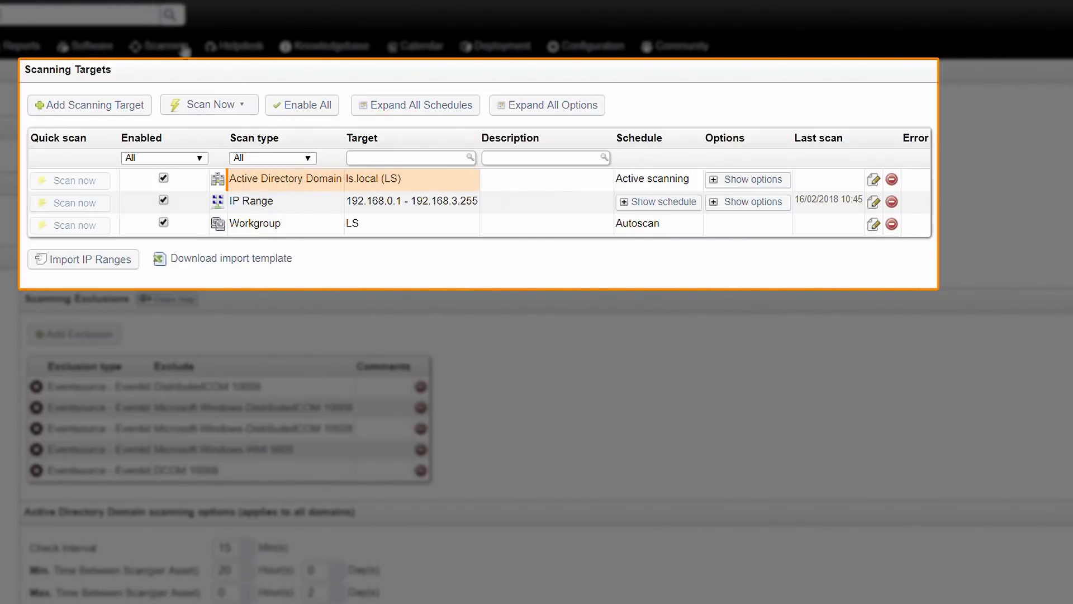
- Expand the Active Directory Domain target's options and the IP Range target's scan schedule
left_click(746, 179)
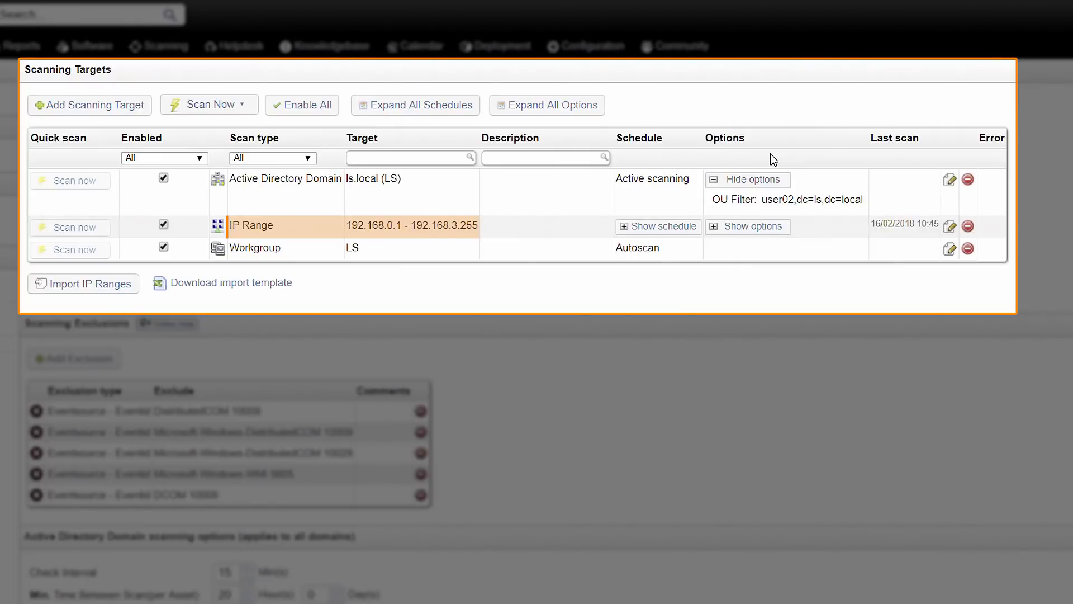
mouse_move(722, 184)
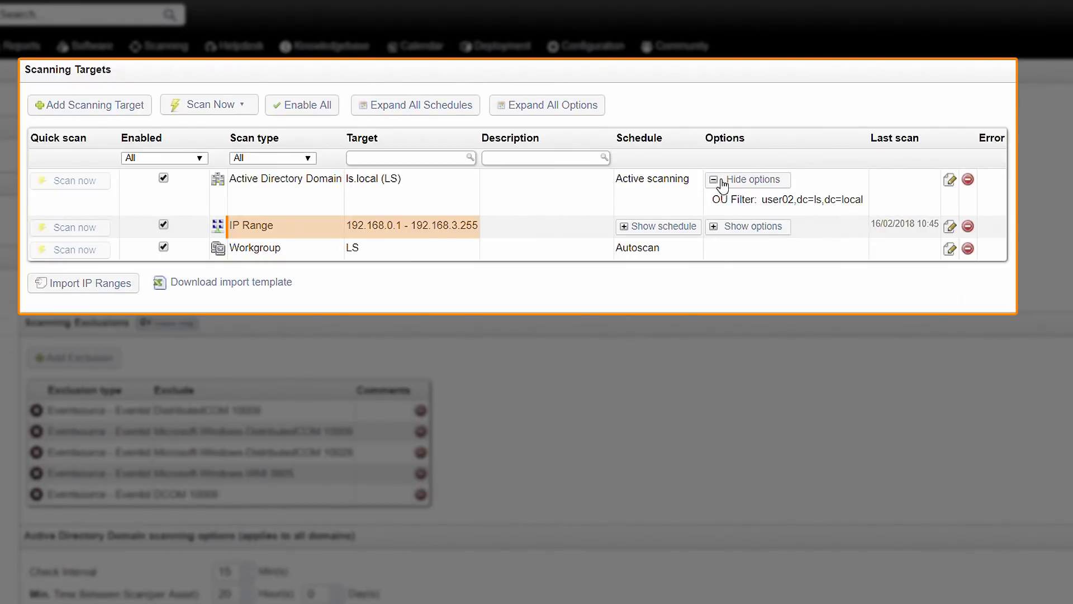
left_click(658, 226)
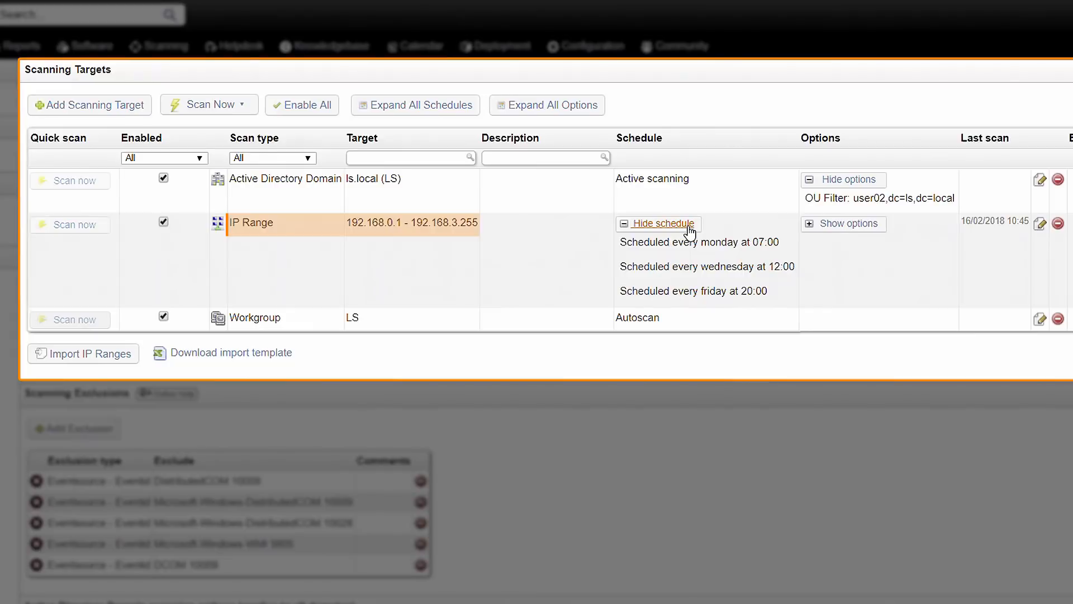
left_click(658, 224)
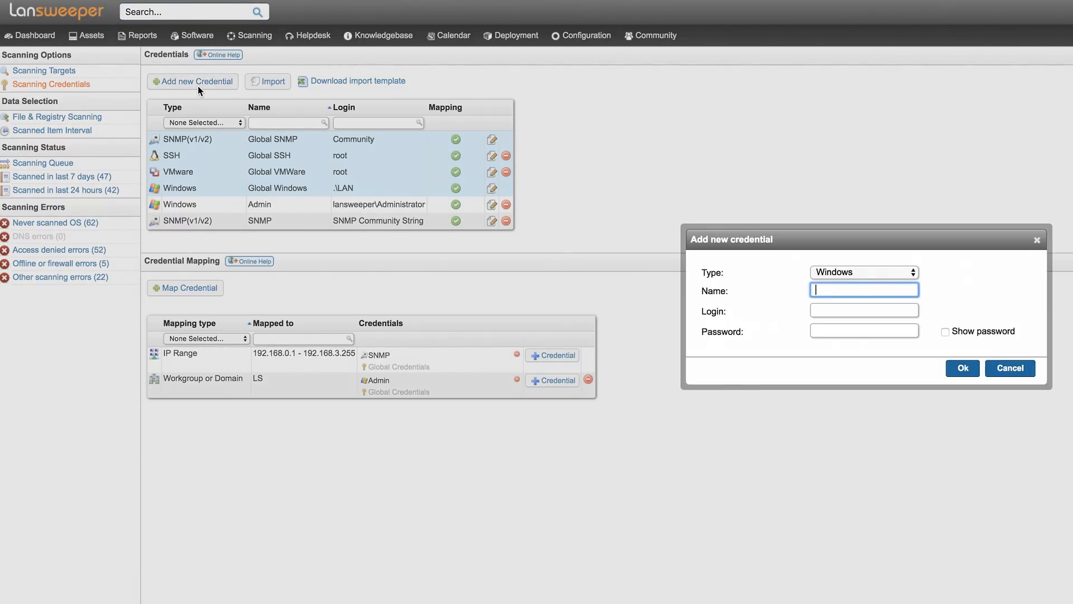
- Save a Windows credential named 'Windows' with login LsScan, then start mapping it to workgroup LS
type("Windows")
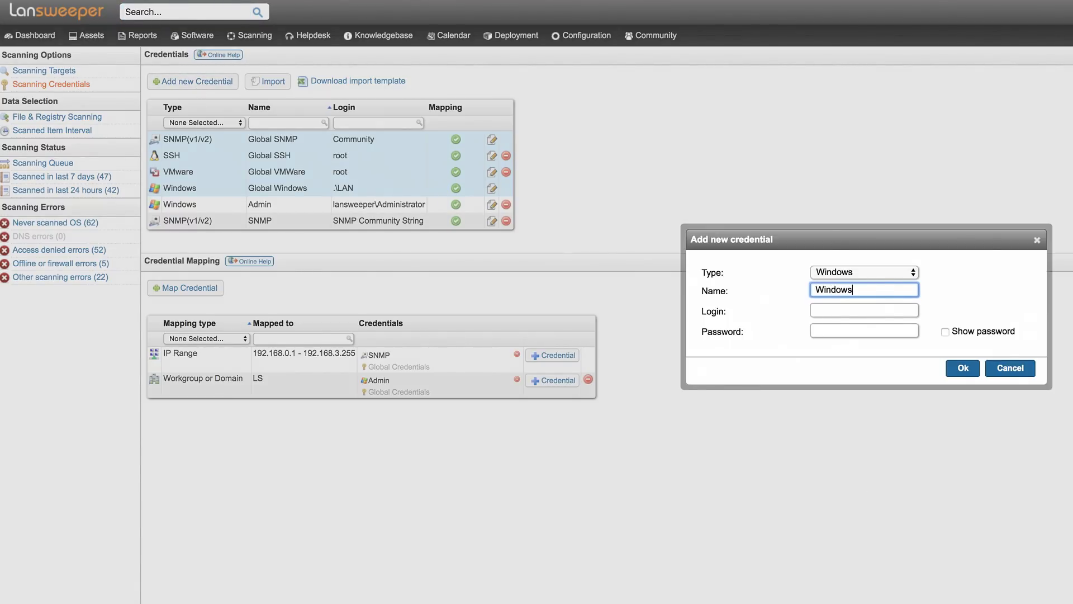
type("LsScan")
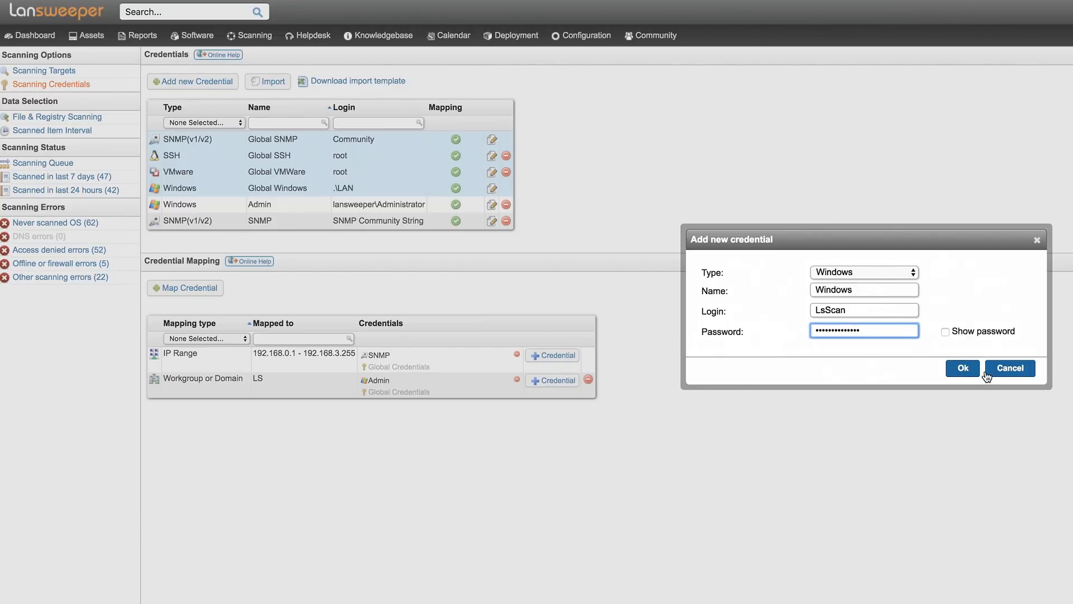
left_click(961, 368)
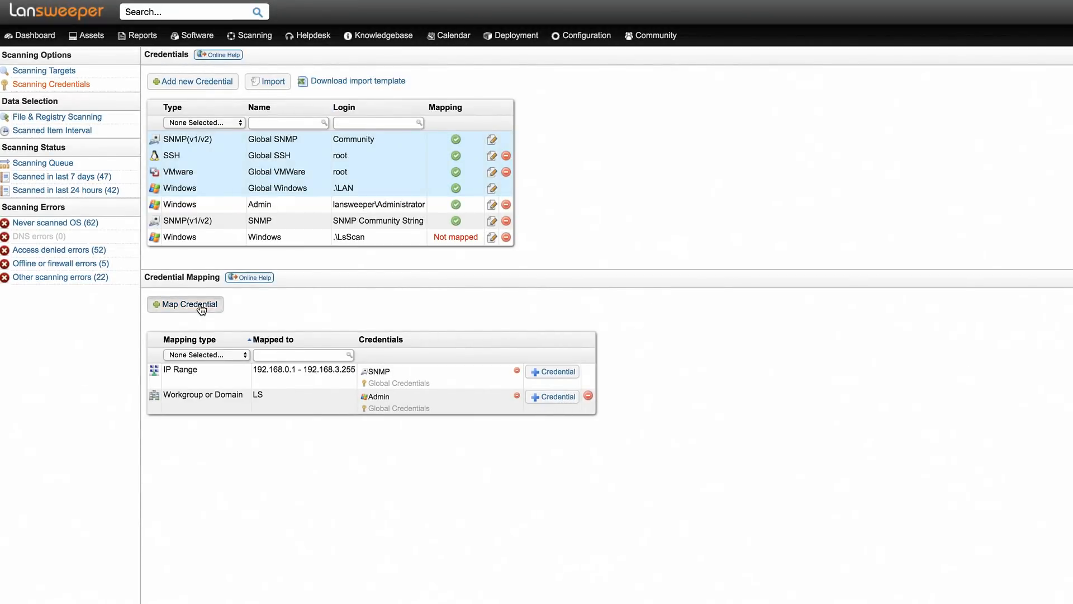
left_click(185, 304)
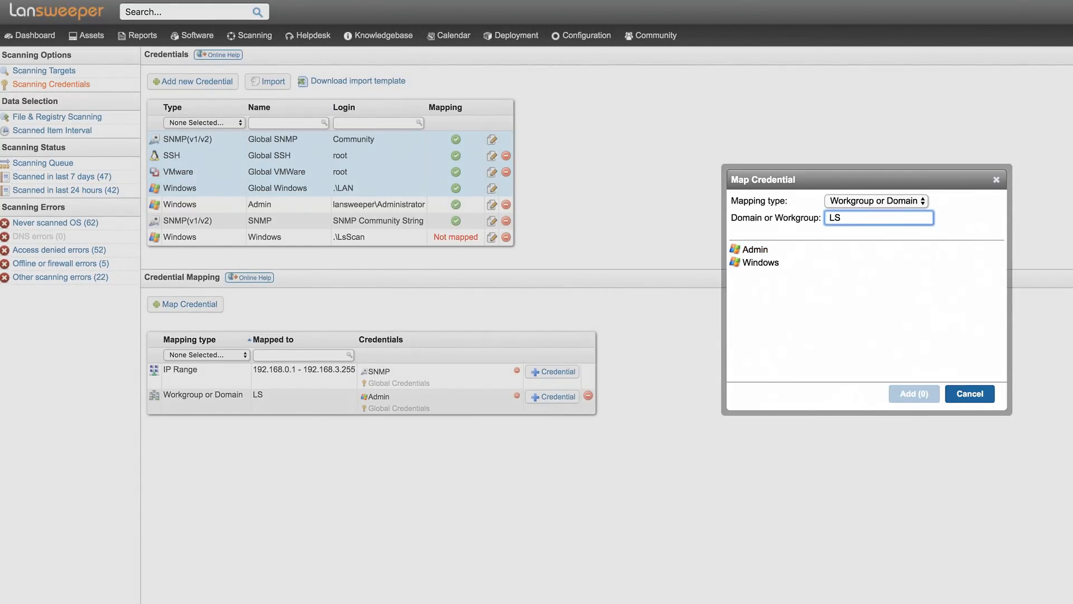